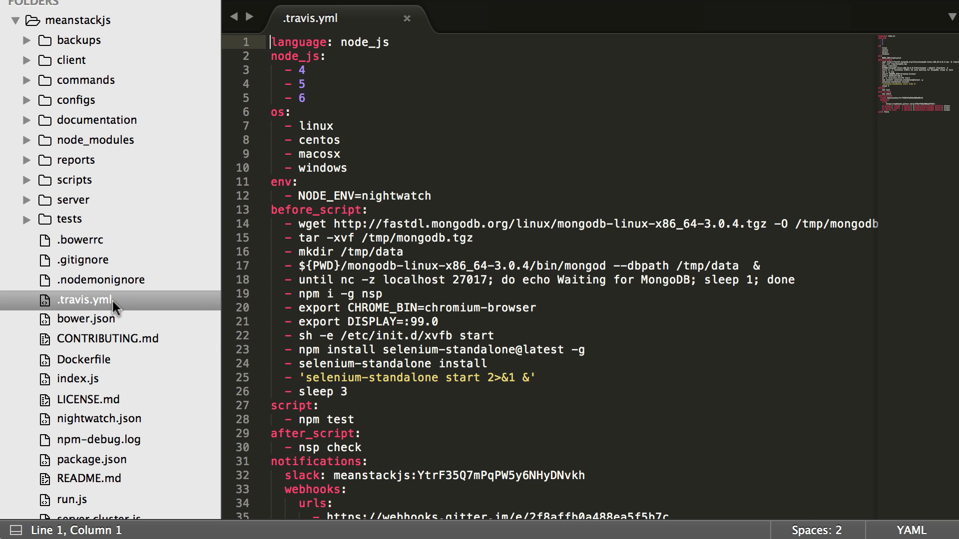
mouse_move(177, 292)
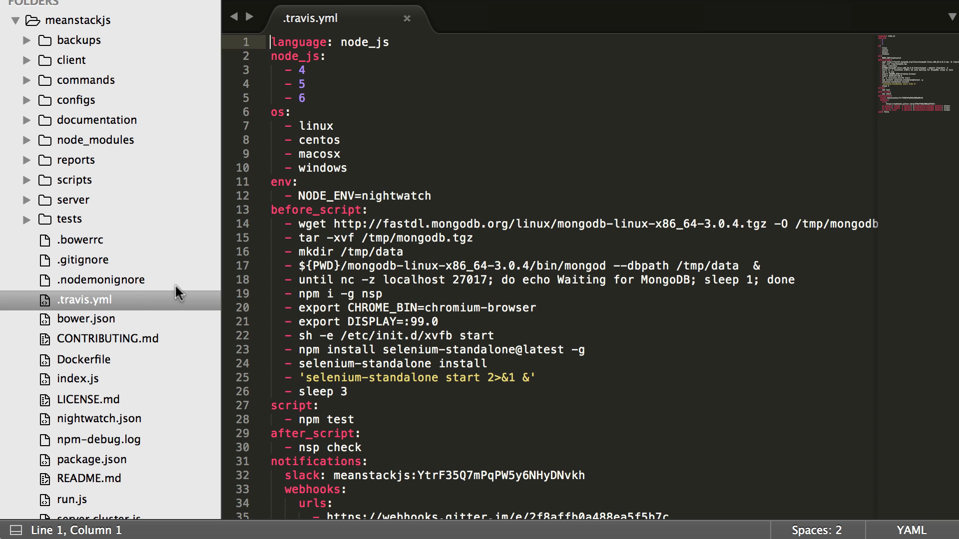
mouse_move(366, 182)
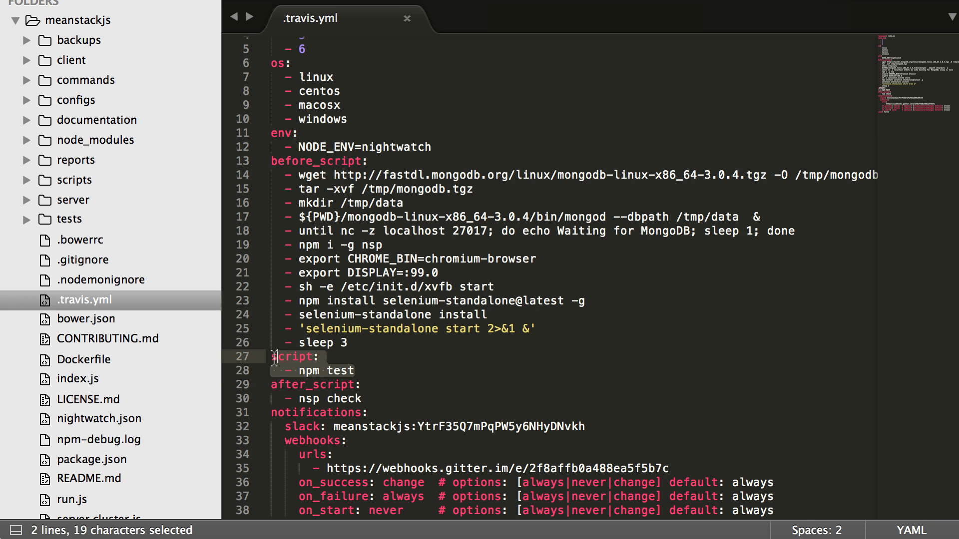
- Scroll down and select the notifications section of the Travis config
scroll(down, 3)
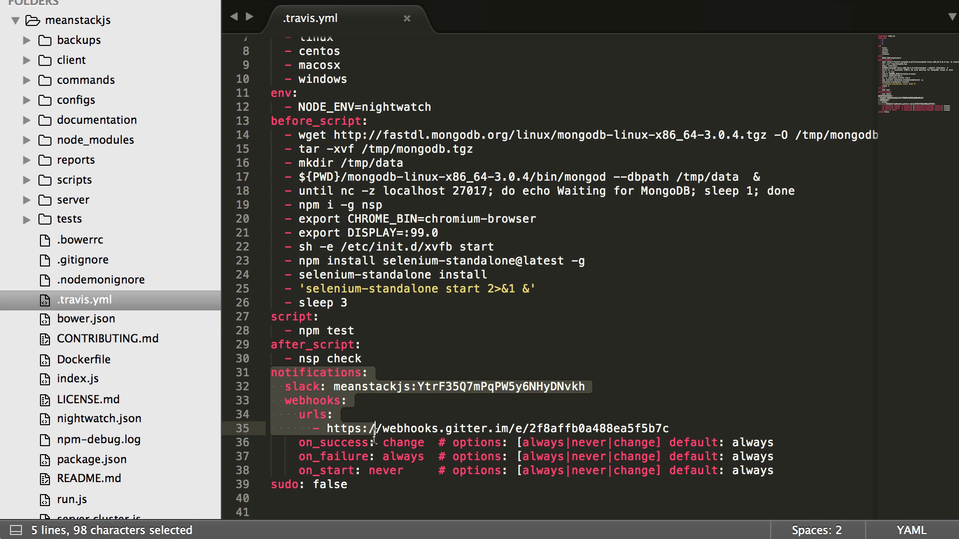
drag(373, 428, 387, 484)
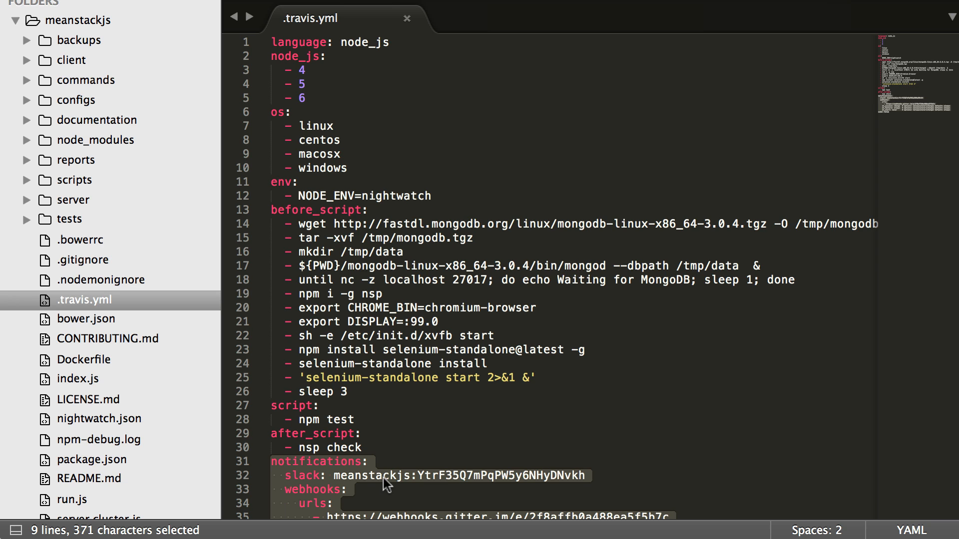
mouse_move(384, 479)
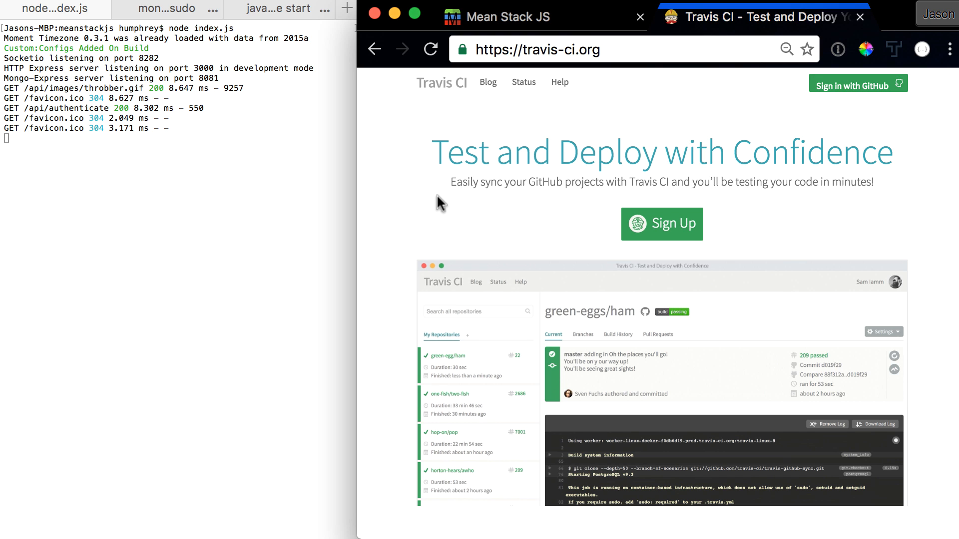
mouse_move(795, 44)
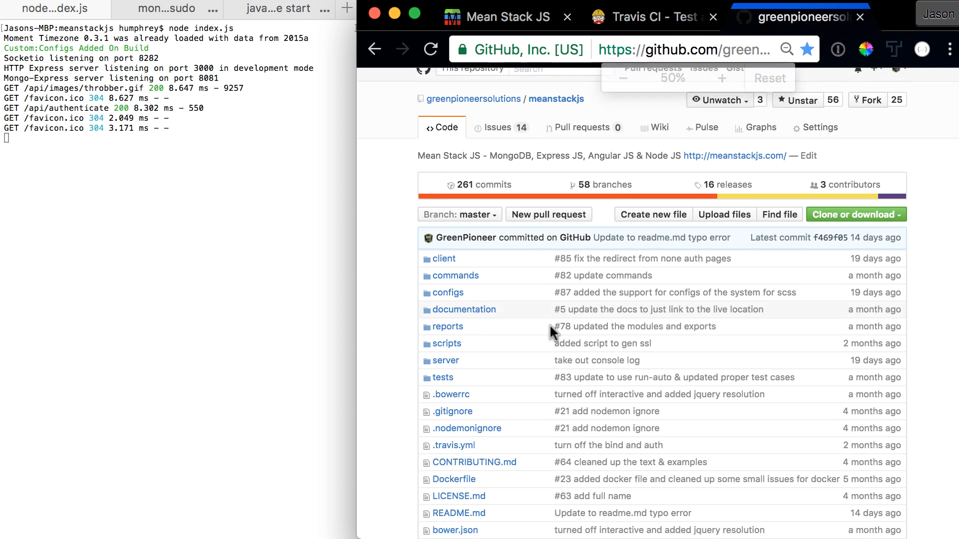
- Scroll the meanstackjs repository page down to the README status badges
scroll(down, 3)
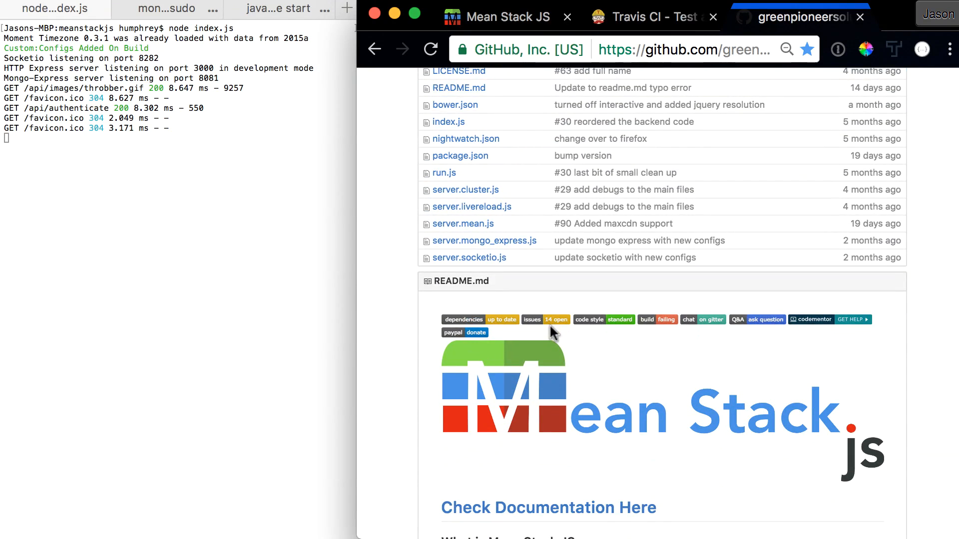
scroll(down, 3)
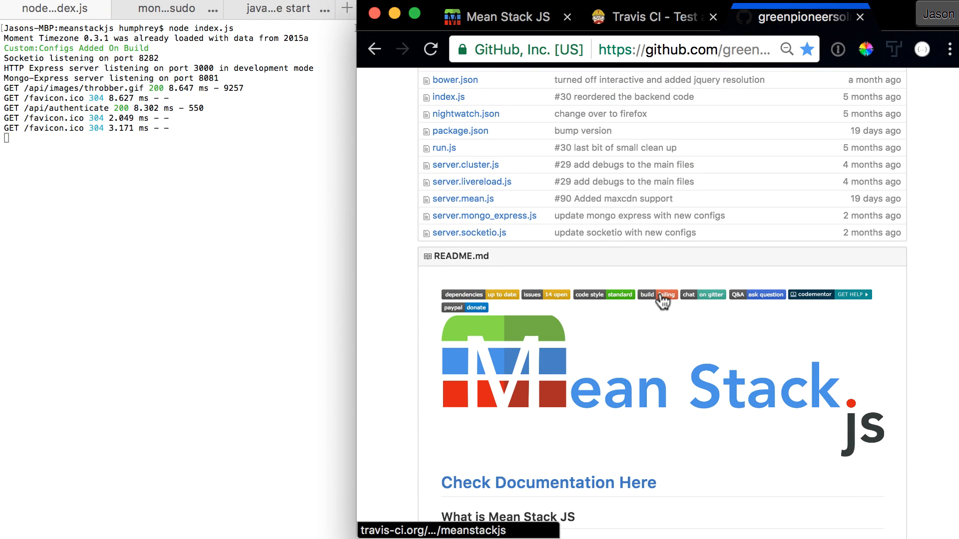
- Follow the Travis badge to meanstackjs build #174, then review Branches and Build History
click(656, 294)
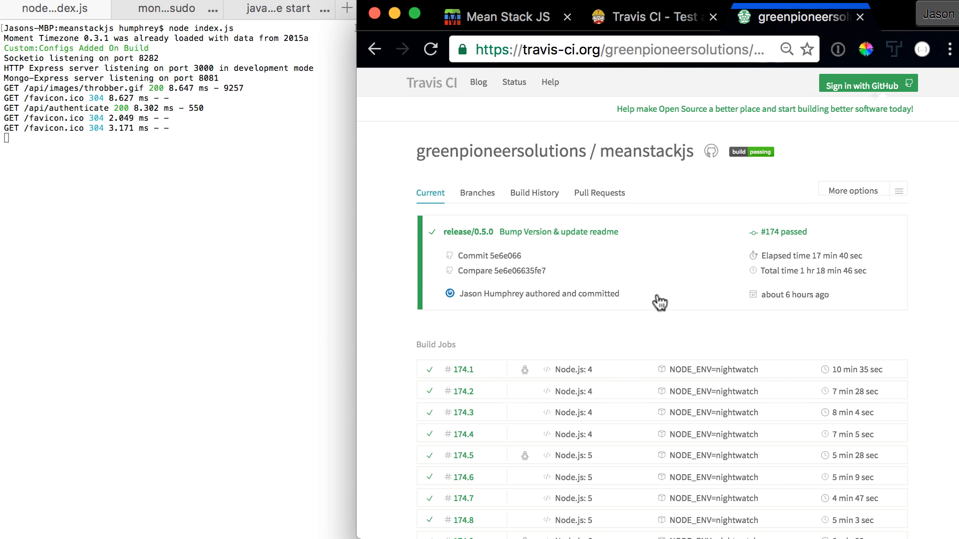
scroll(down, 3)
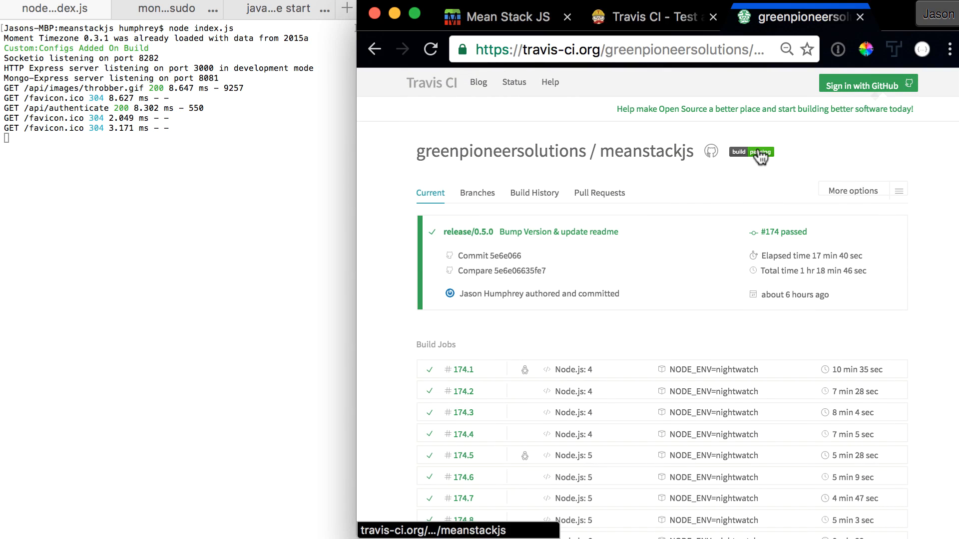
click(477, 193)
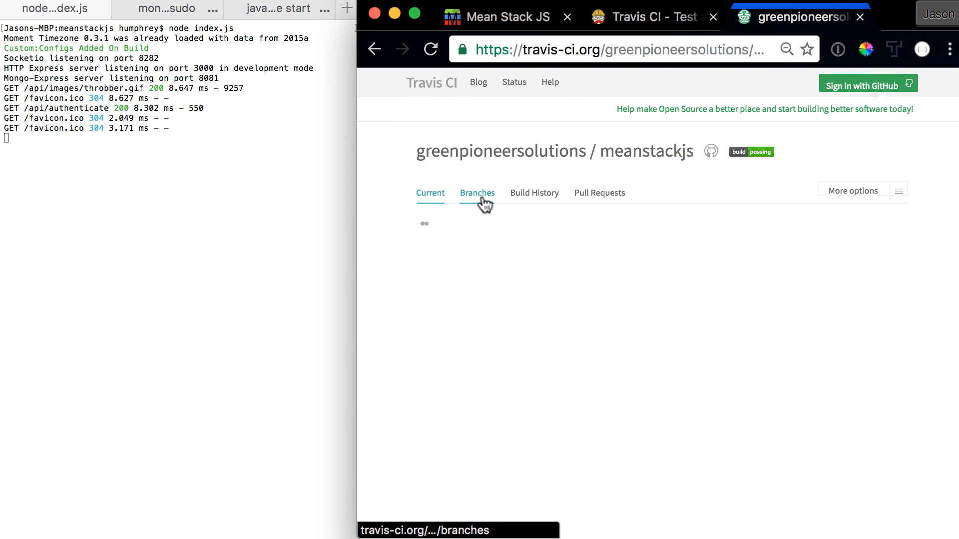
click(477, 193)
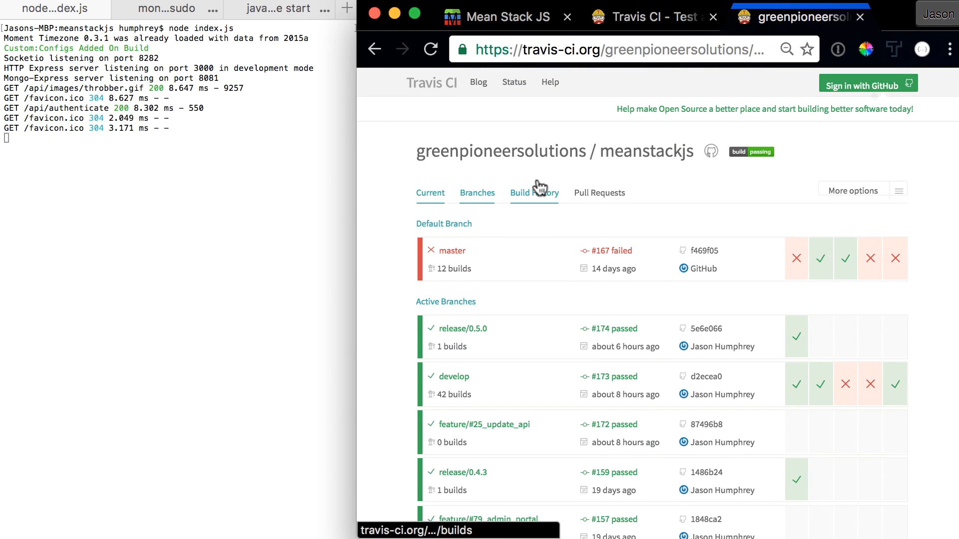
click(533, 193)
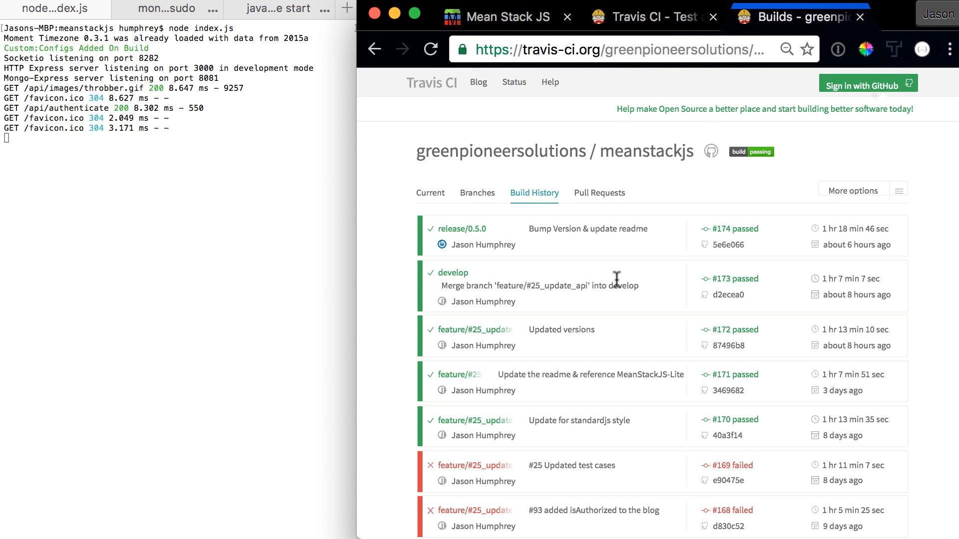